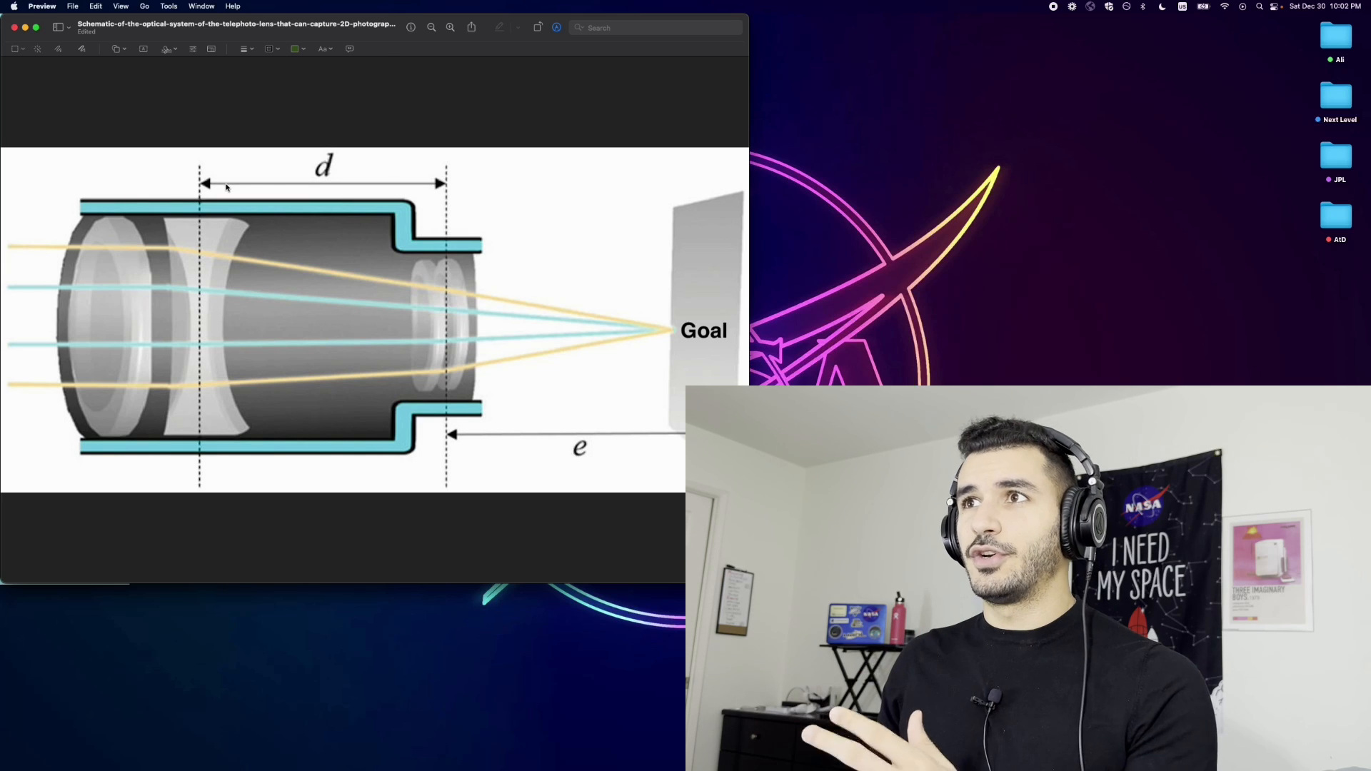
{"action": "mouse_move", "coordinate": [465, 400]}
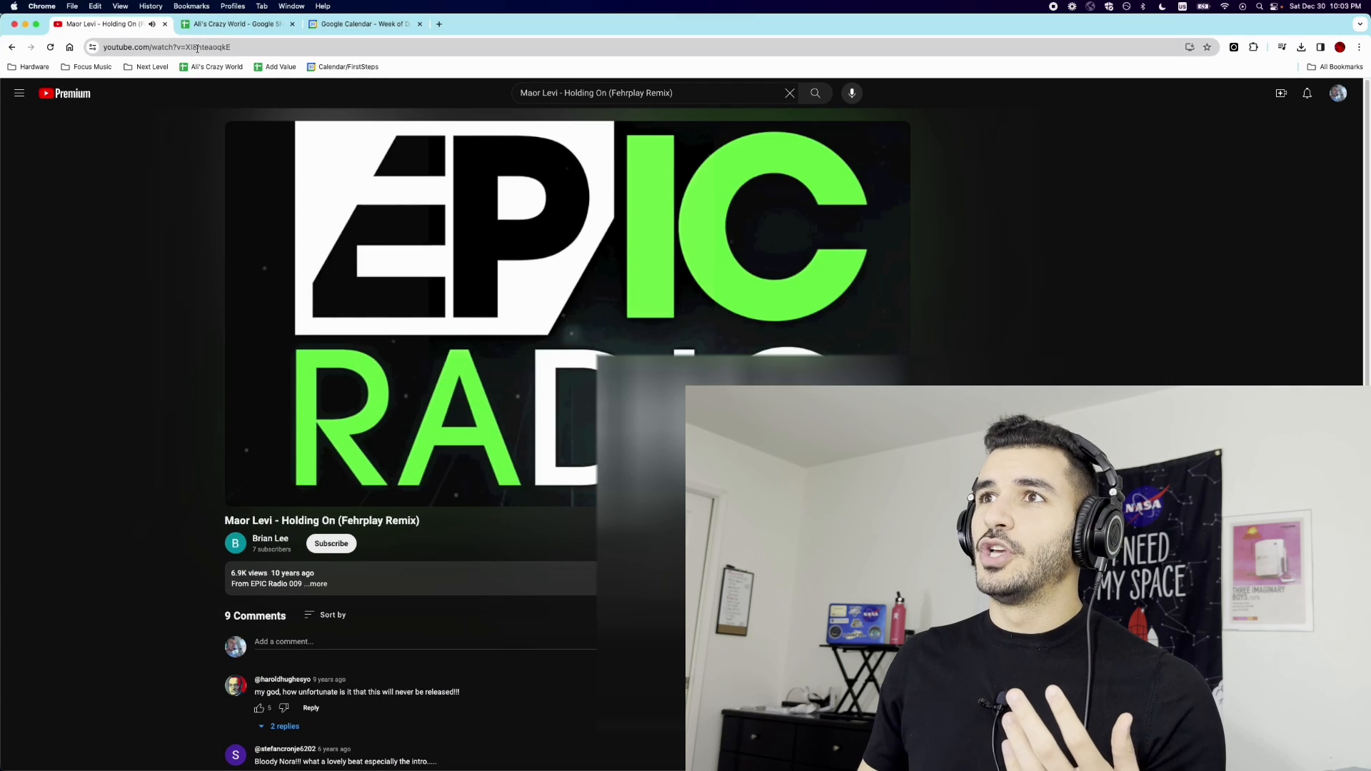
Switch to the goal-lens spreadsheet and select the All column's goal statement
{"action": "left_click", "coordinate": [236, 24]}
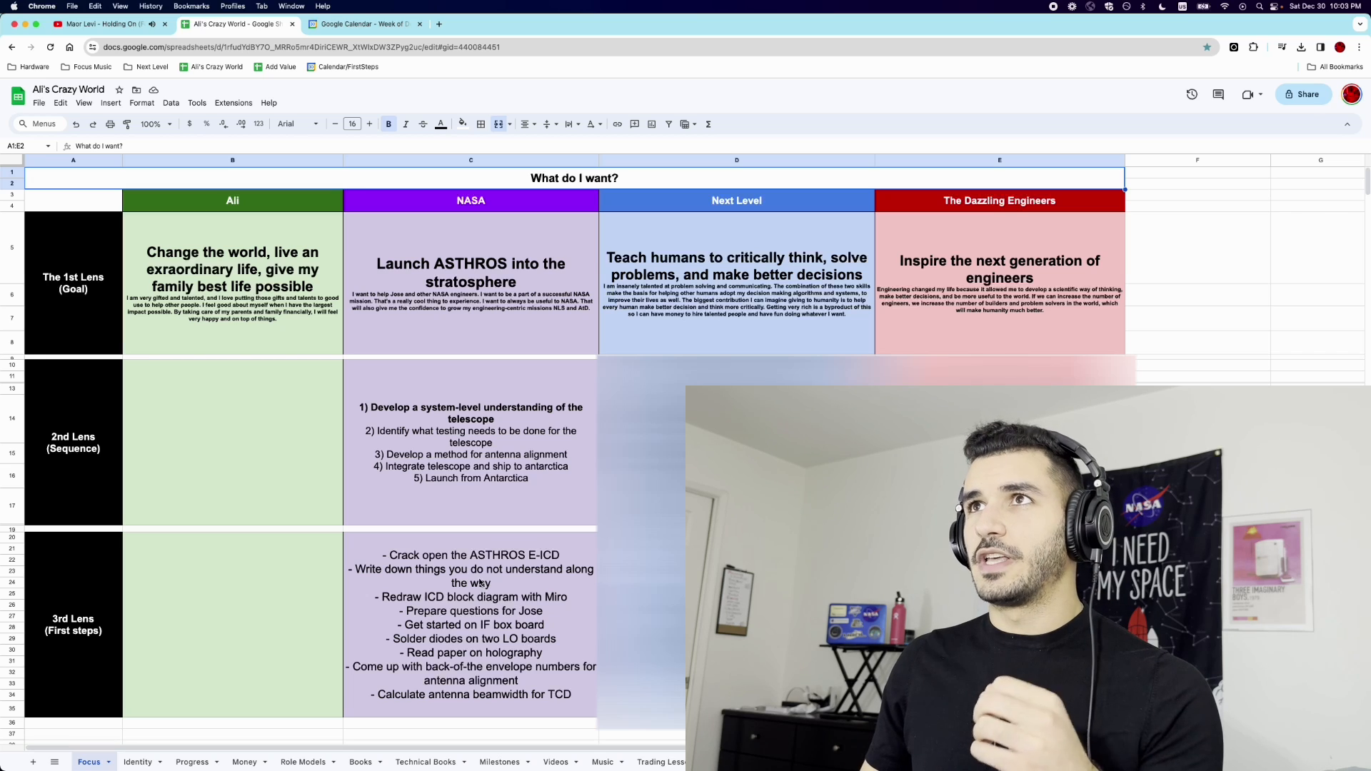
{"action": "left_click", "coordinate": [363, 25]}
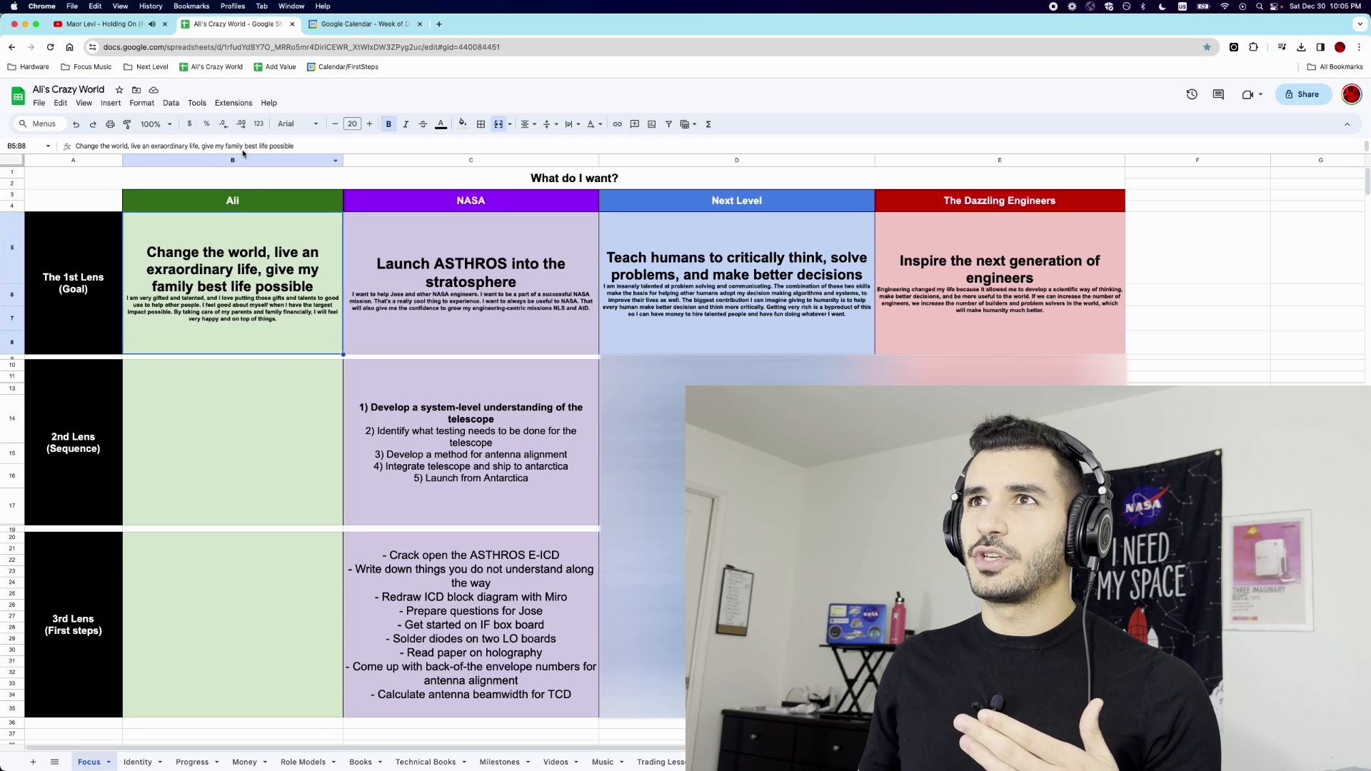
Hide the All column so the NASA goal sits beside the lens labels
{"action": "right_click", "coordinate": [231, 160]}
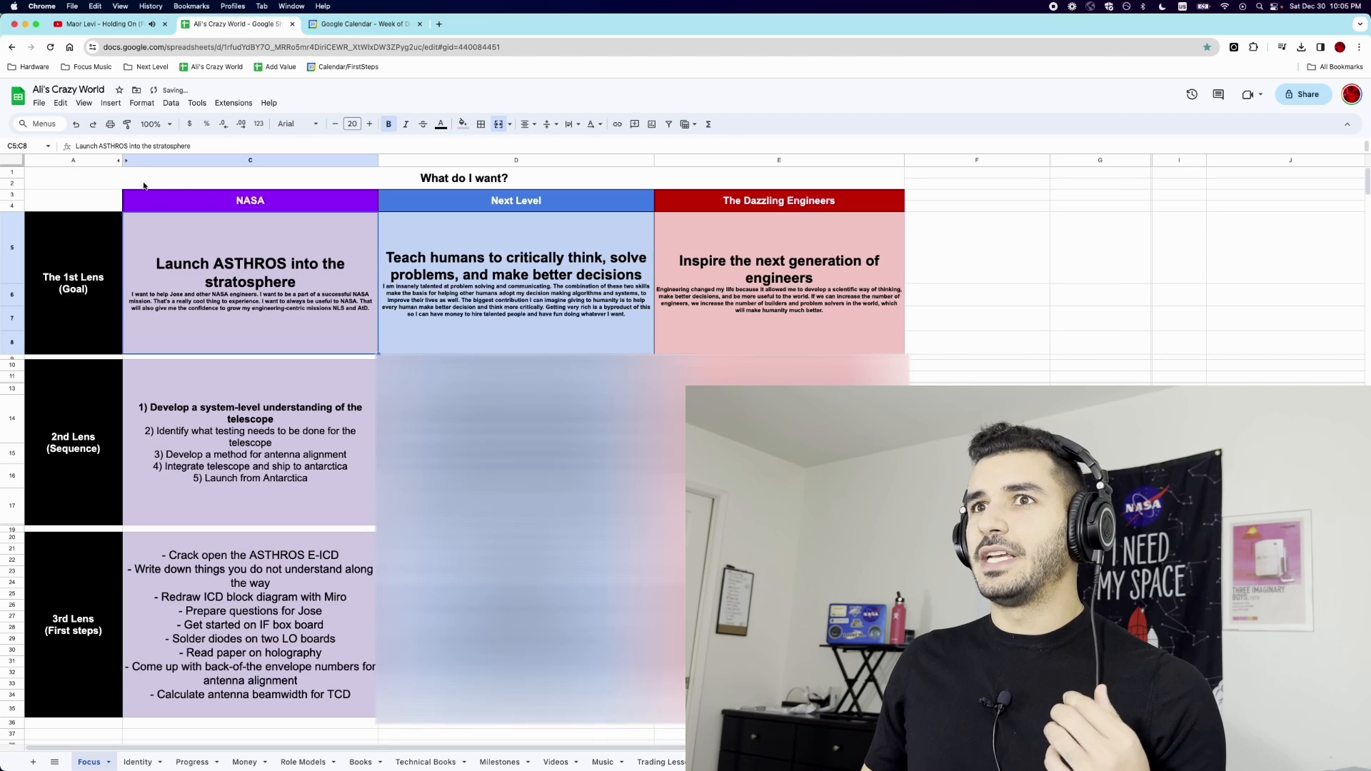
{"action": "left_click", "coordinate": [72, 283]}
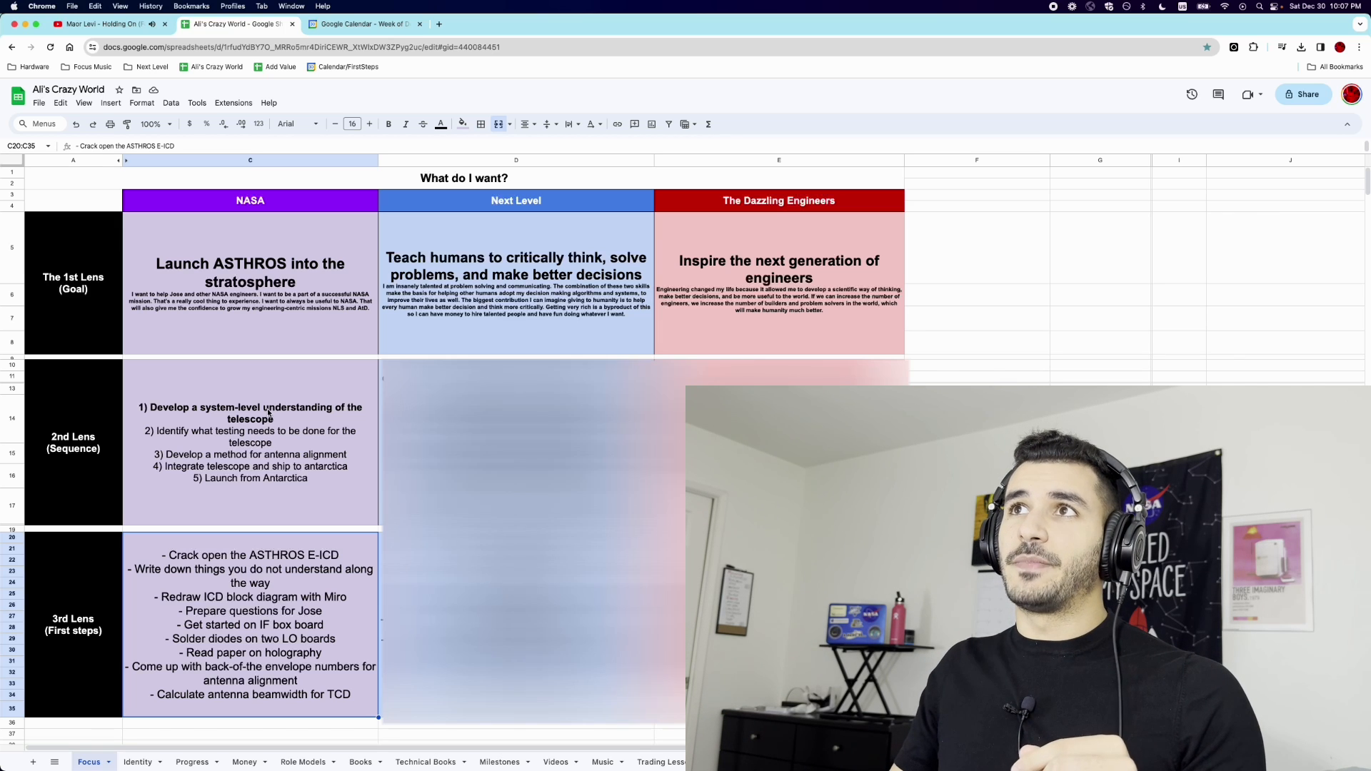
Carry the first step, Crack open the ASTHROS E-ICD, over to the calendar's starred tasks
{"action": "left_click", "coordinate": [361, 24]}
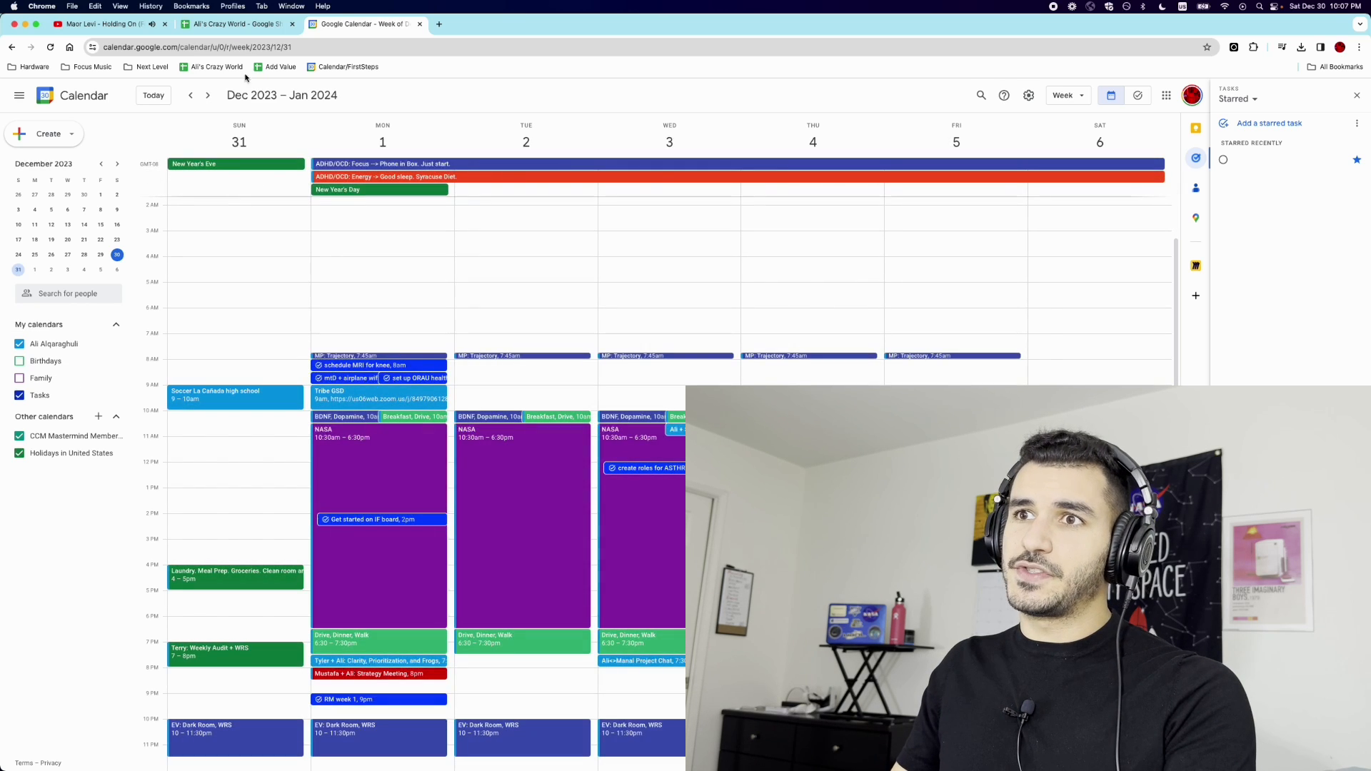
{"action": "left_click", "coordinate": [235, 24]}
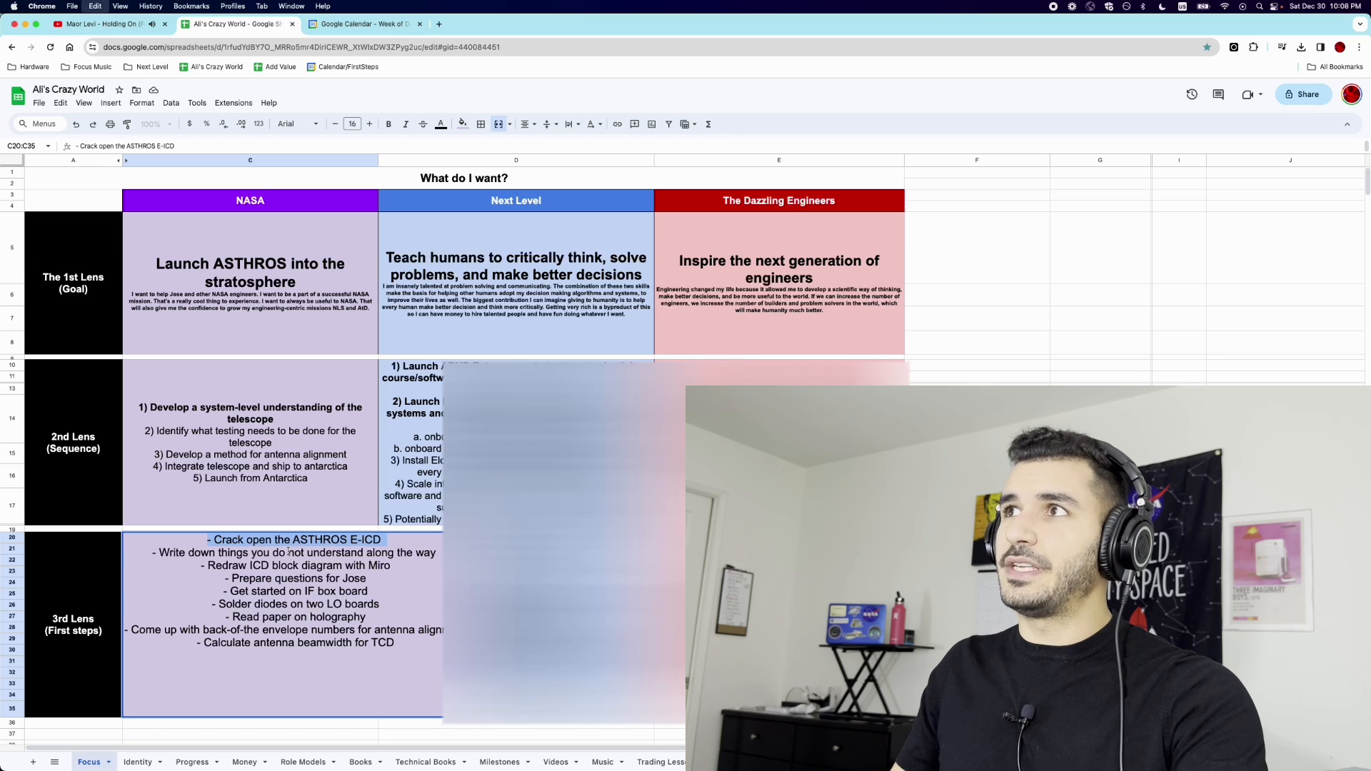
{"action": "left_click", "coordinate": [364, 24]}
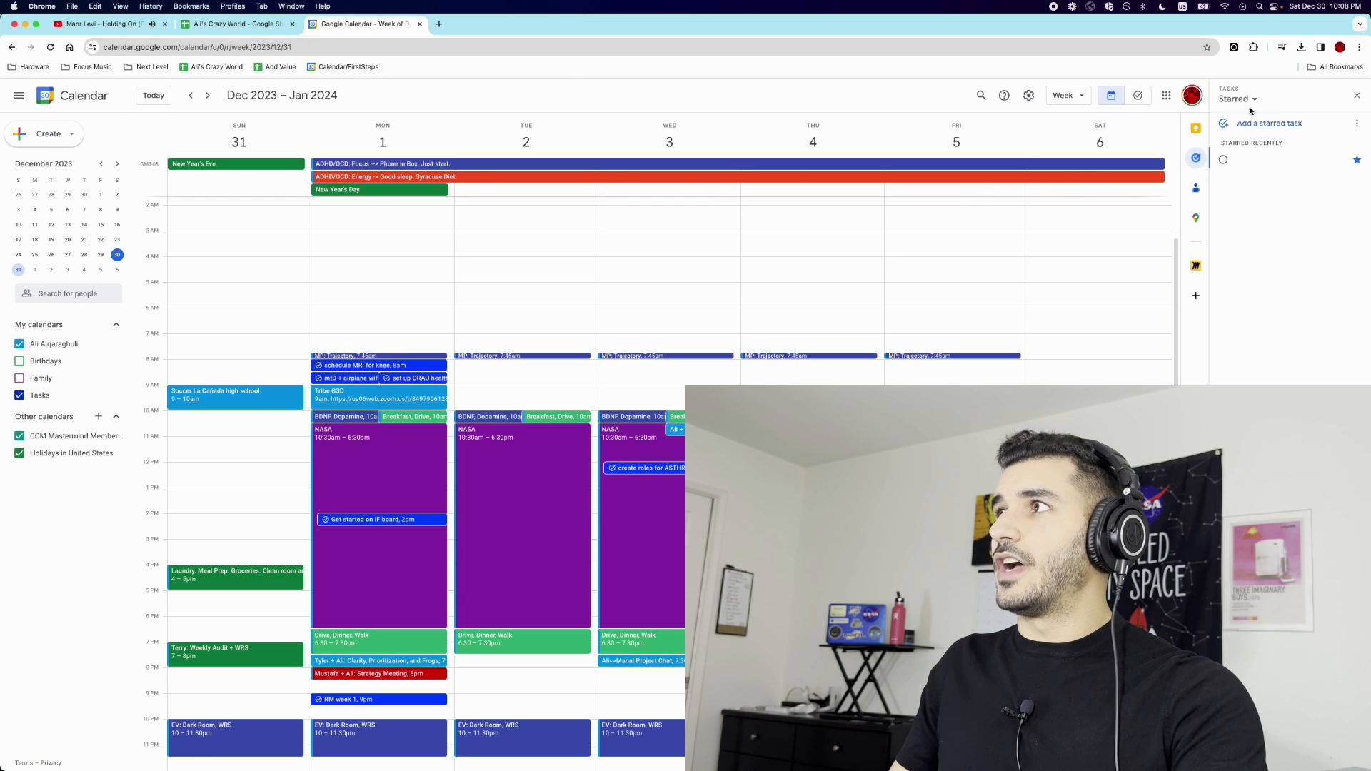
Start a new starred task for Crack open the ASTHROS E-ICD on January 1, 2024
{"action": "left_click", "coordinate": [1268, 123]}
{"action": "type", "text": "Crack open the ASTHROS E-ICD"}
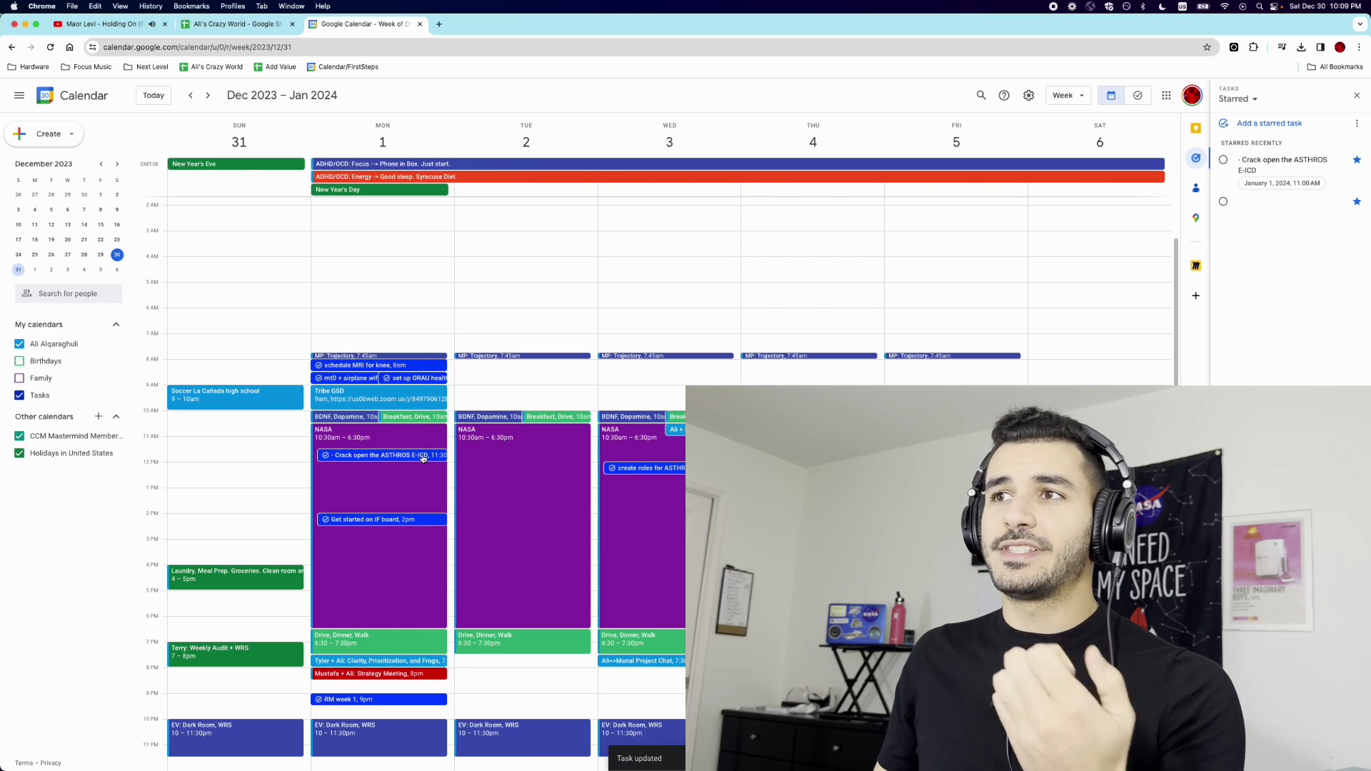
View the details of the Crack open the ASTHROS E-ICD task on Monday, January 1
{"action": "left_click", "coordinate": [380, 454]}
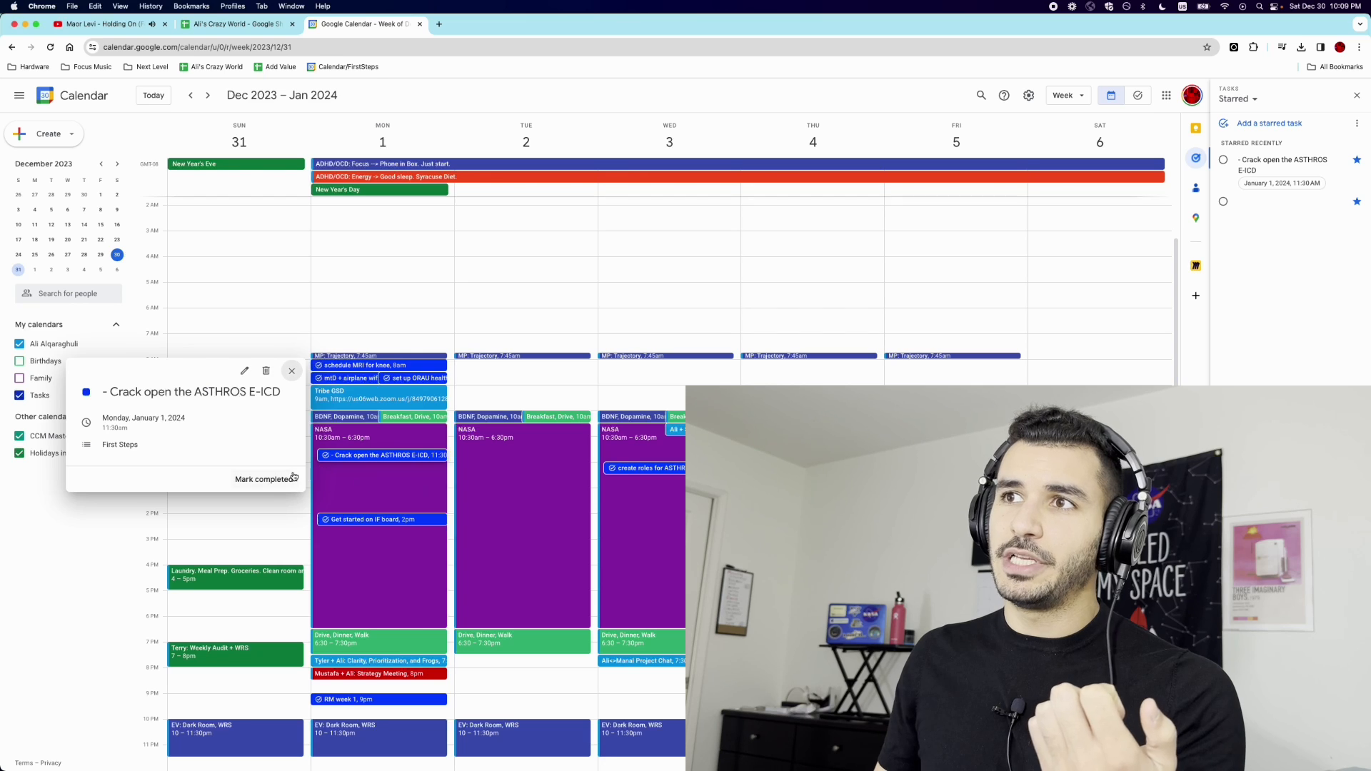
{"action": "left_click", "coordinate": [265, 478]}
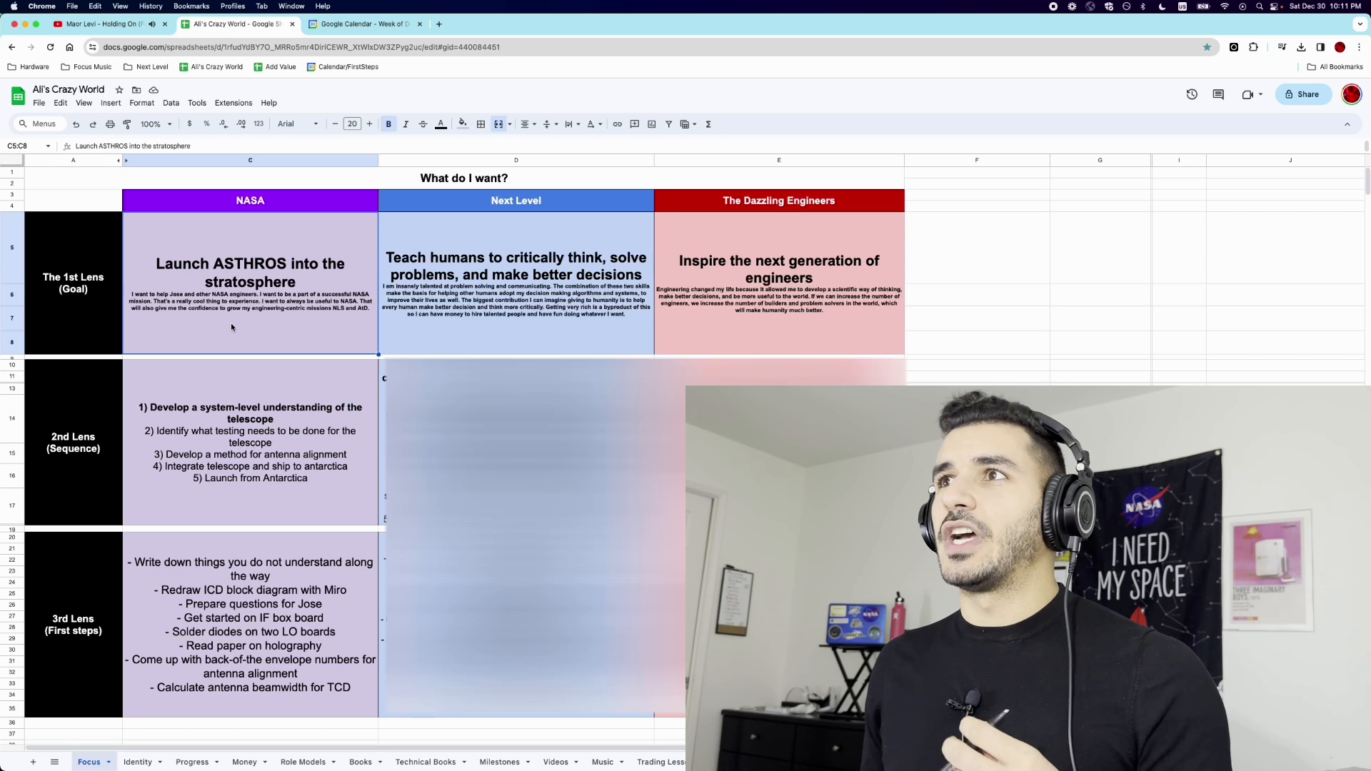
{"action": "left_click", "coordinate": [515, 200]}
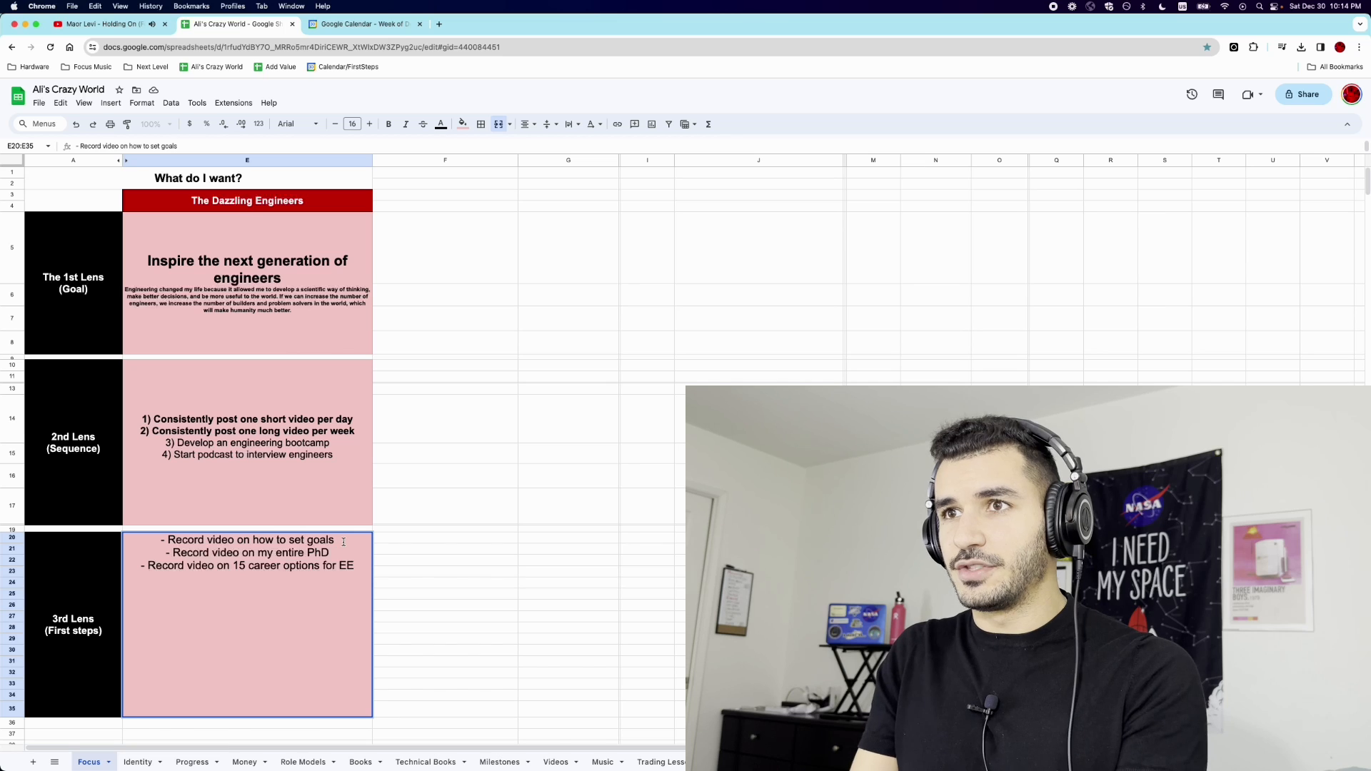
List sub-steps Grab phone and Write outline under the goal-setting video step
{"action": "key", "text": "Enter"}
{"action": "type", "text": "-"}
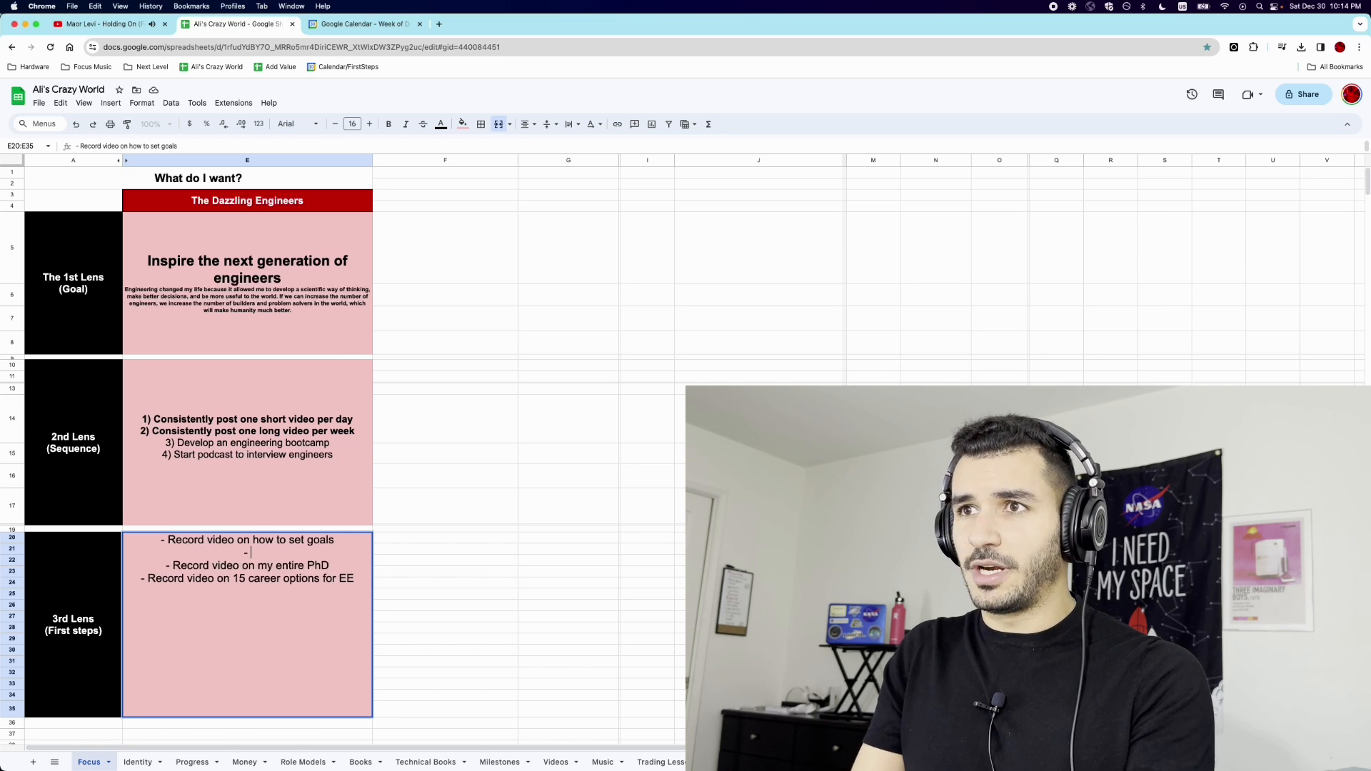
{"action": "type", "text": "Grab phone"}
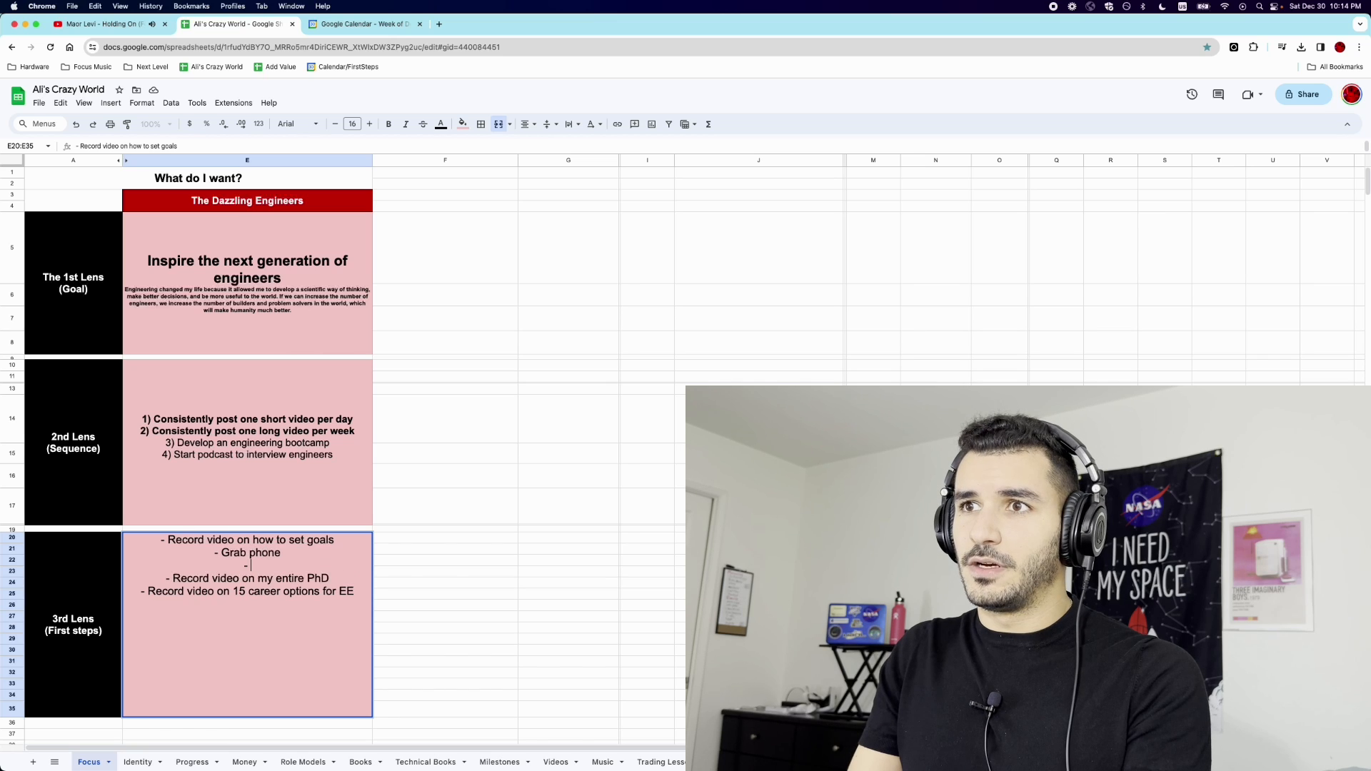
{"action": "type", "text": "WRite"}
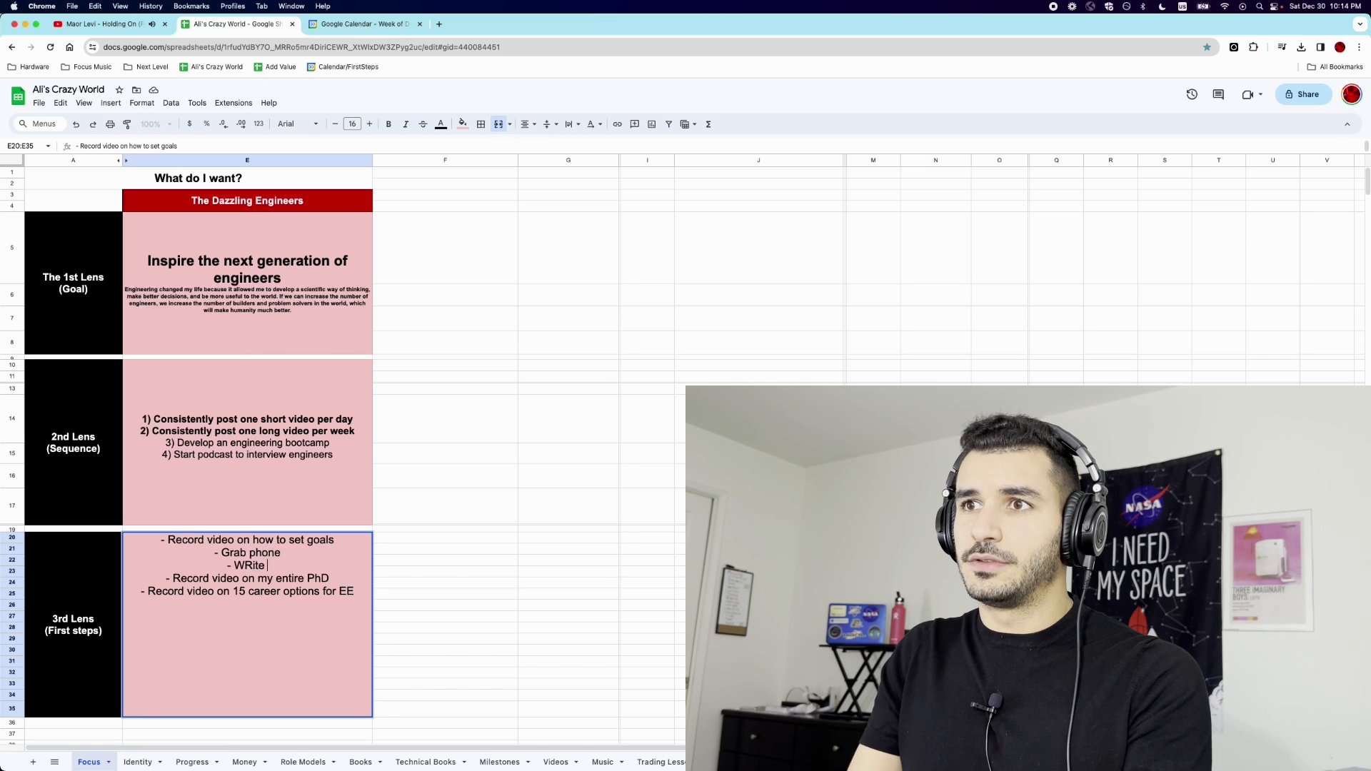
{"action": "type", "text": "outline"}
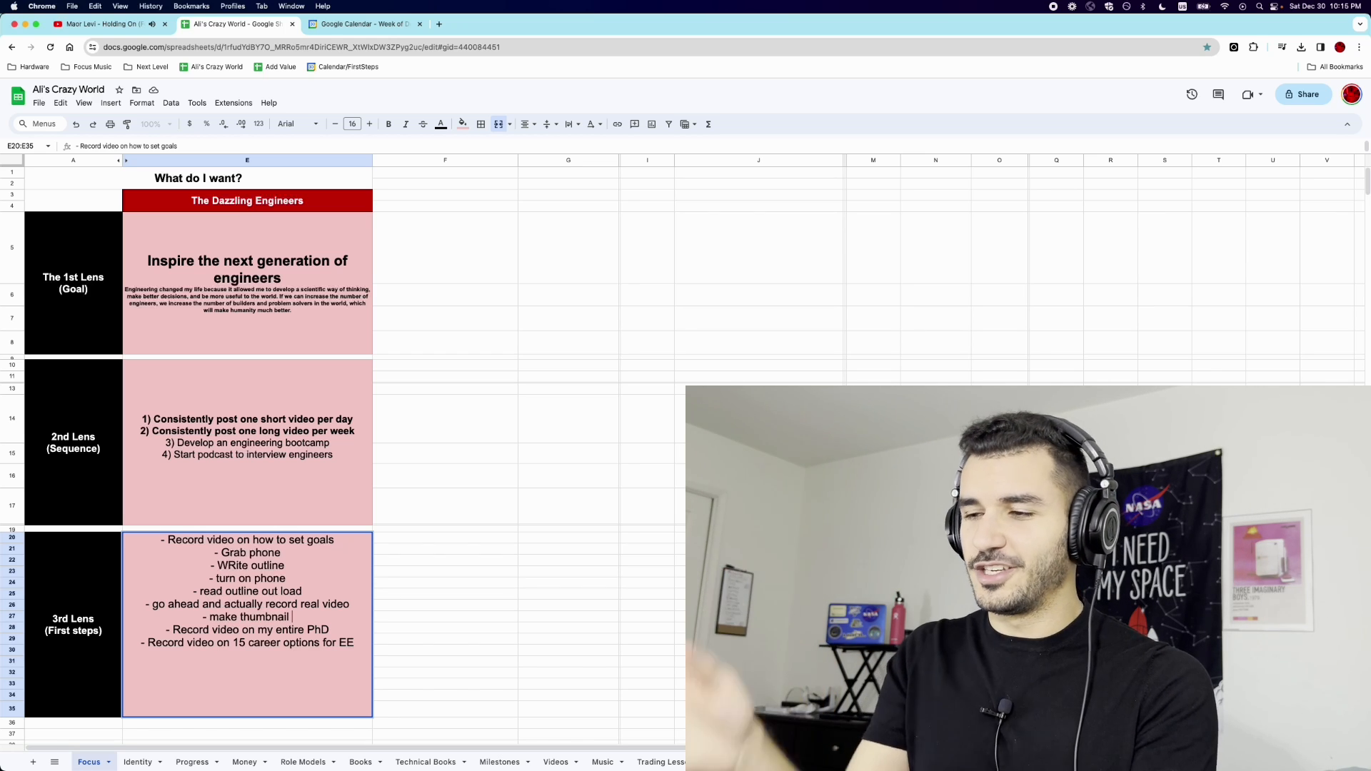
{"action": "key", "text": "enter"}
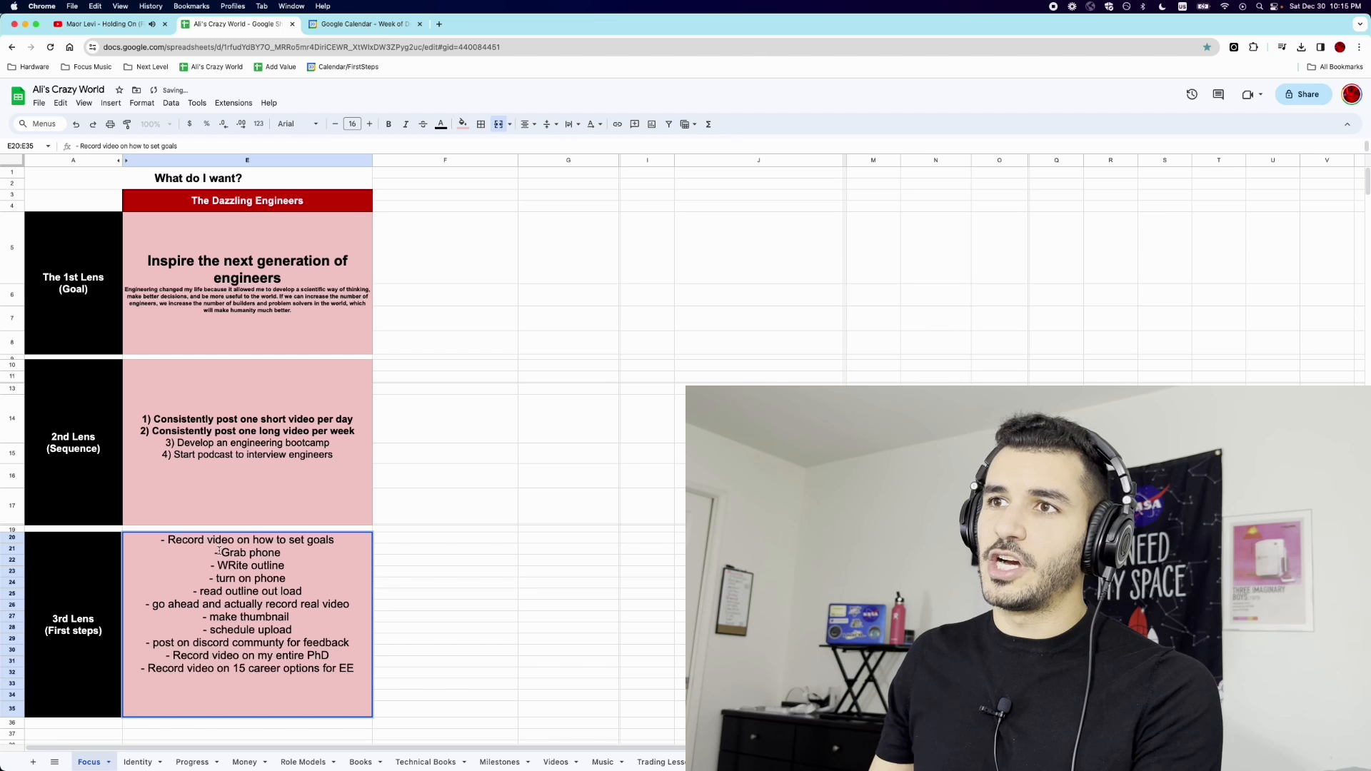
{"action": "left_click", "coordinate": [363, 24]}
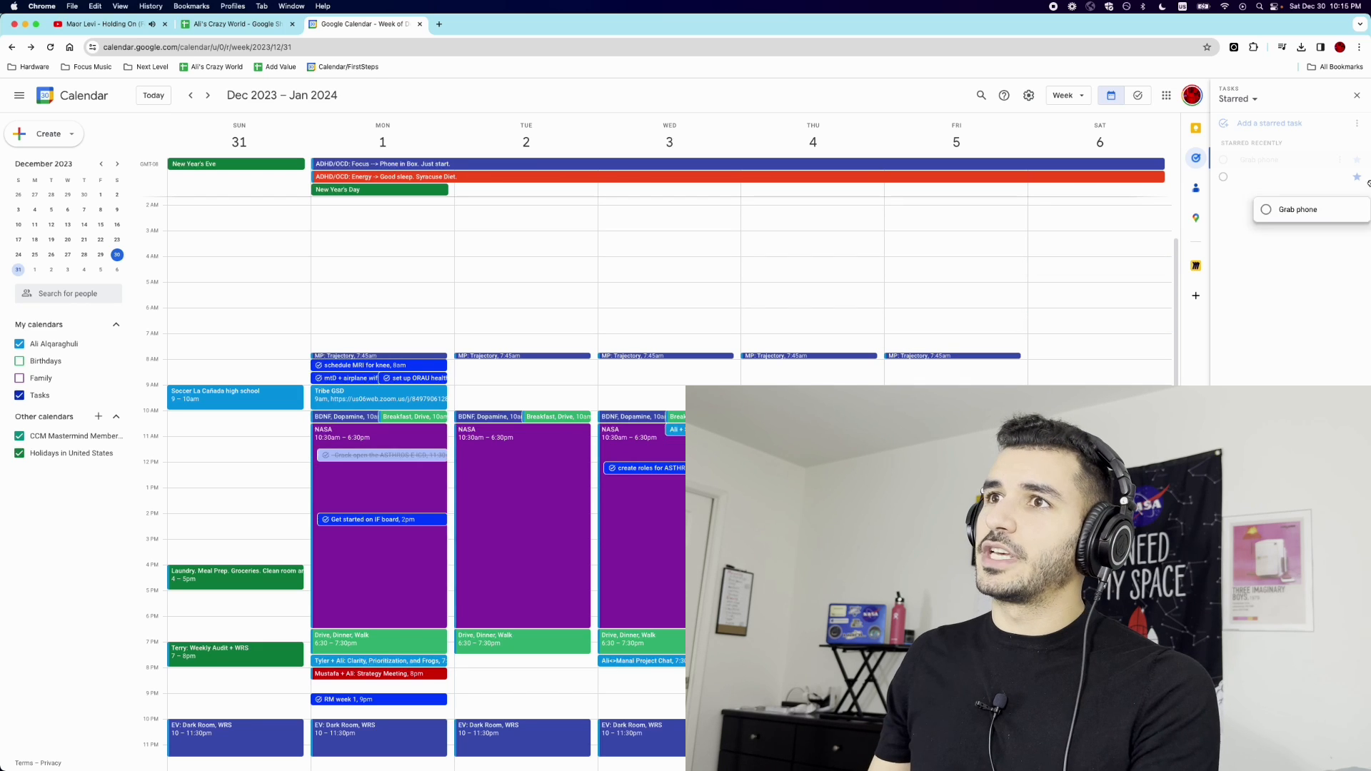
Save Grab phone as a starred task and return to the spreadsheet
{"action": "left_click", "coordinate": [235, 359]}
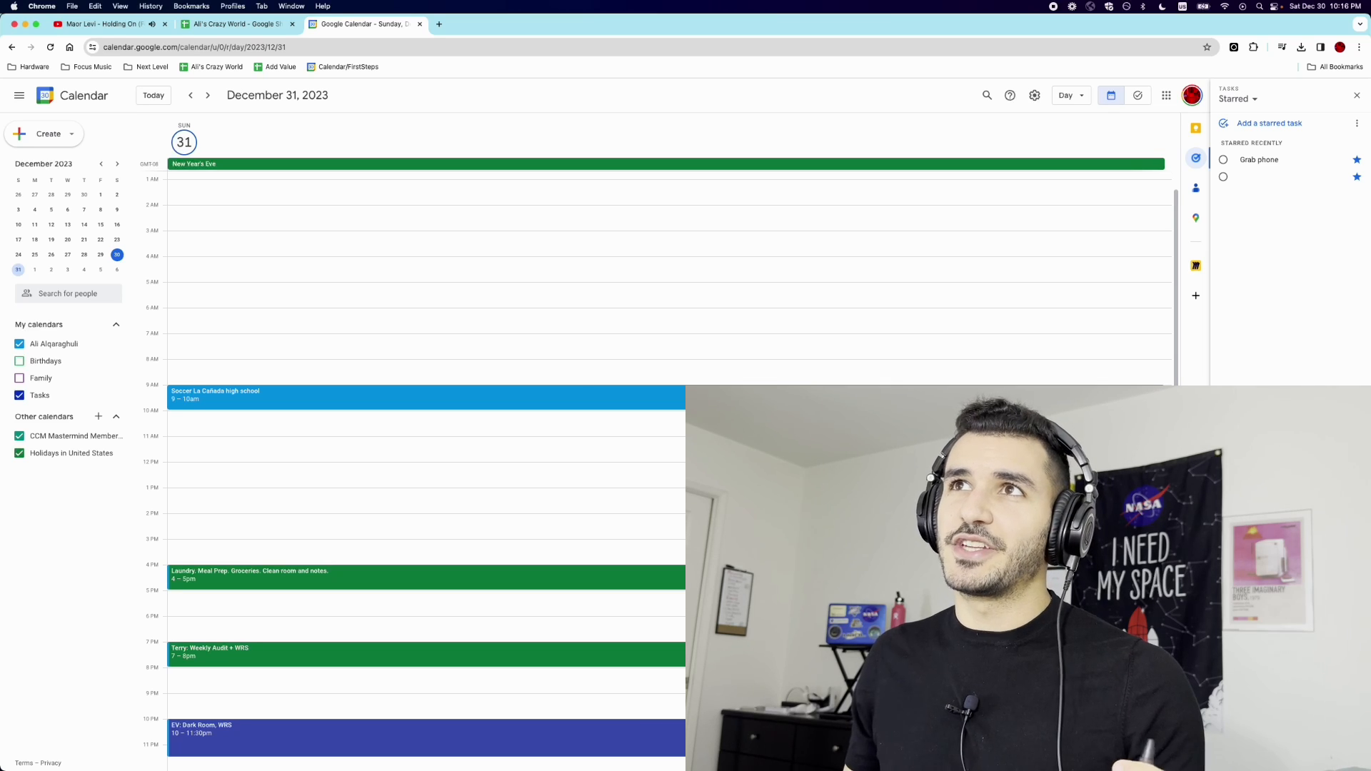
{"action": "left_click", "coordinate": [236, 24]}
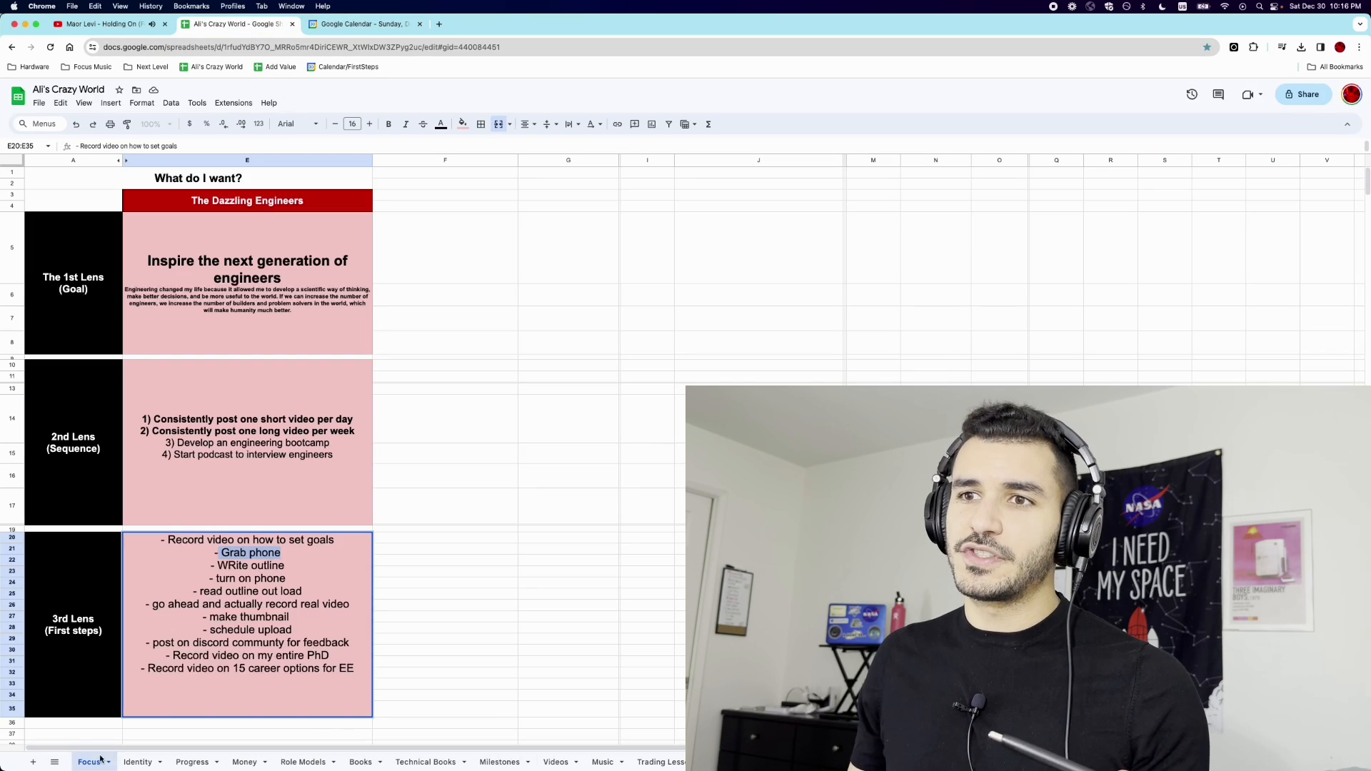